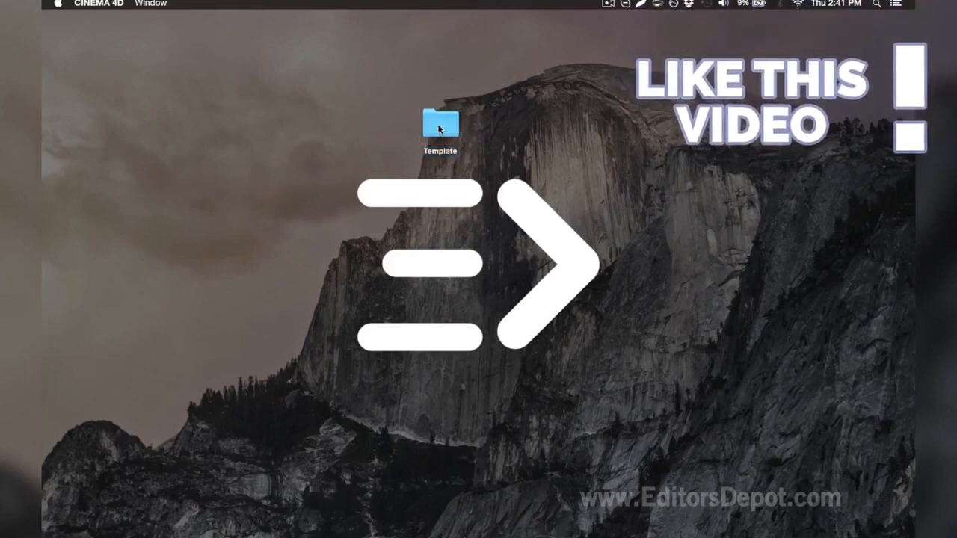
# Launch the Template V8.0.c4d project from the Template folder into Cinema 4D
pyautogui.doubleClick(439, 123)
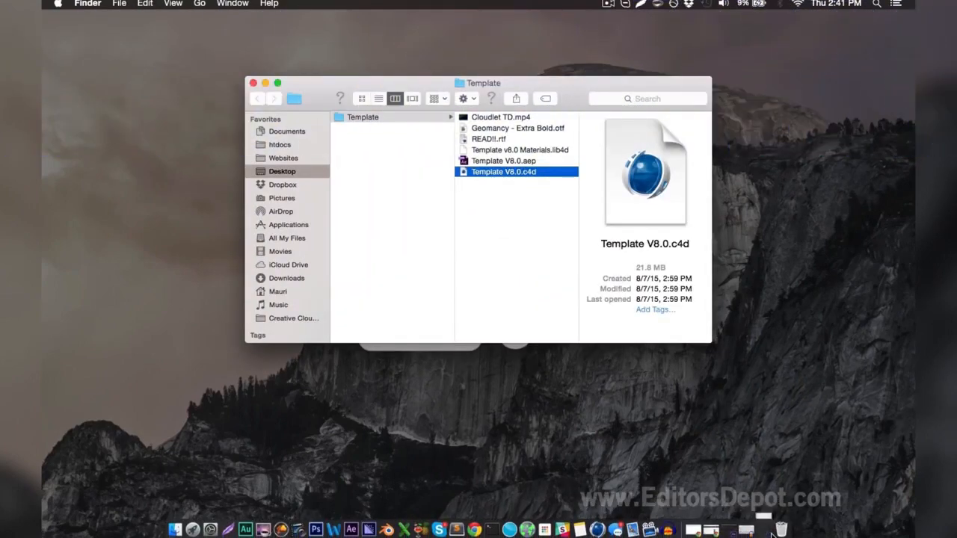
pyautogui.doubleClick(502, 171)
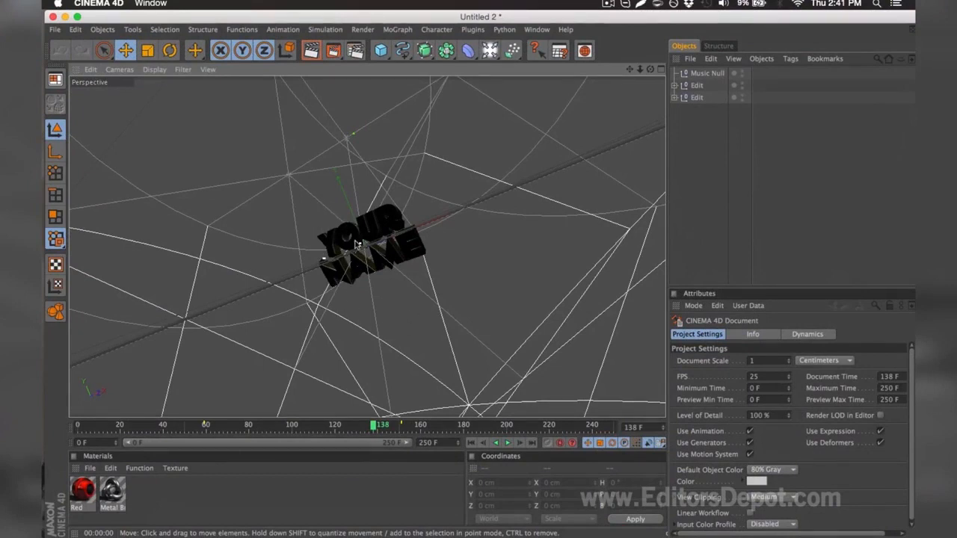
pyautogui.moveTo(361, 251)
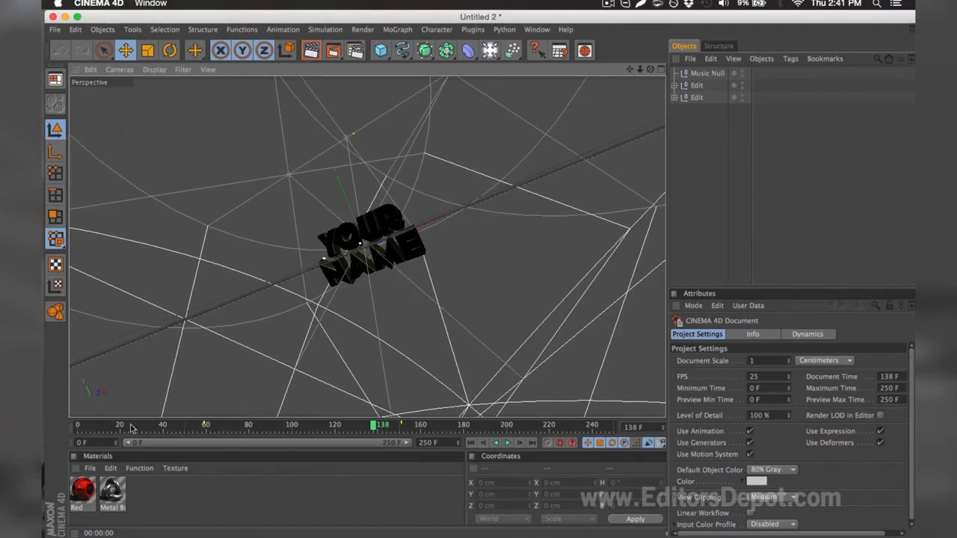
pyautogui.moveTo(98, 426)
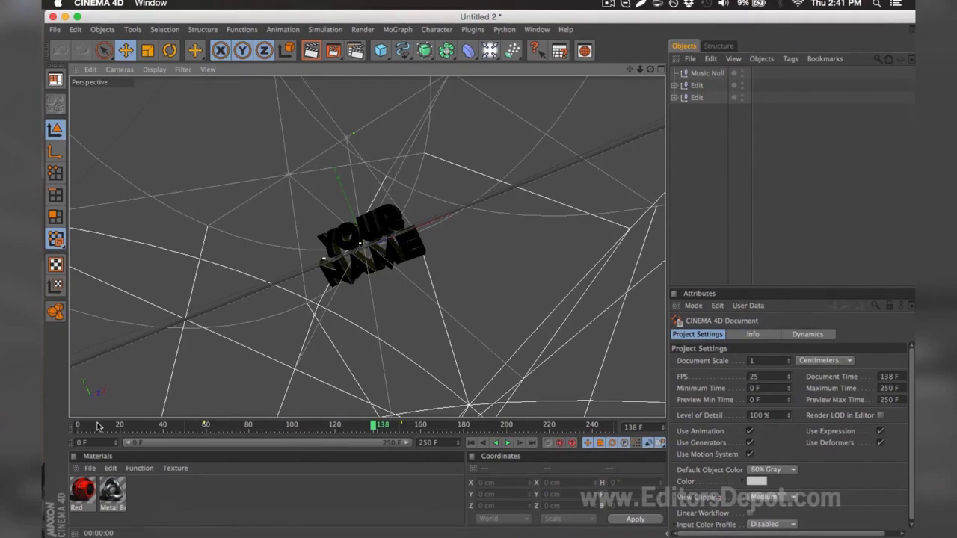
# Scrub to about frame 161, expand the text groups and check MoText.1's font in the font browser
pyautogui.moveTo(374, 424); pyautogui.dragTo(112, 424)
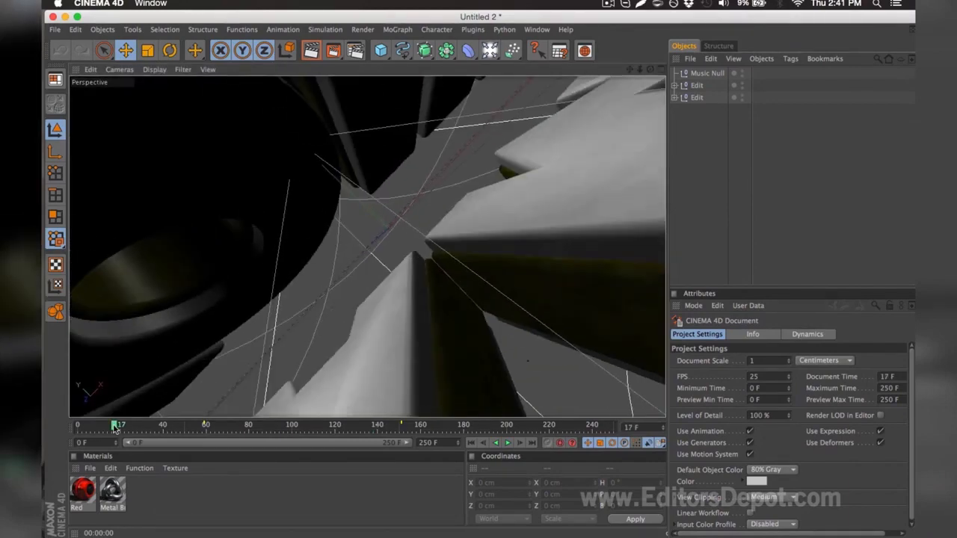
pyautogui.moveTo(114, 425); pyautogui.dragTo(257, 425)
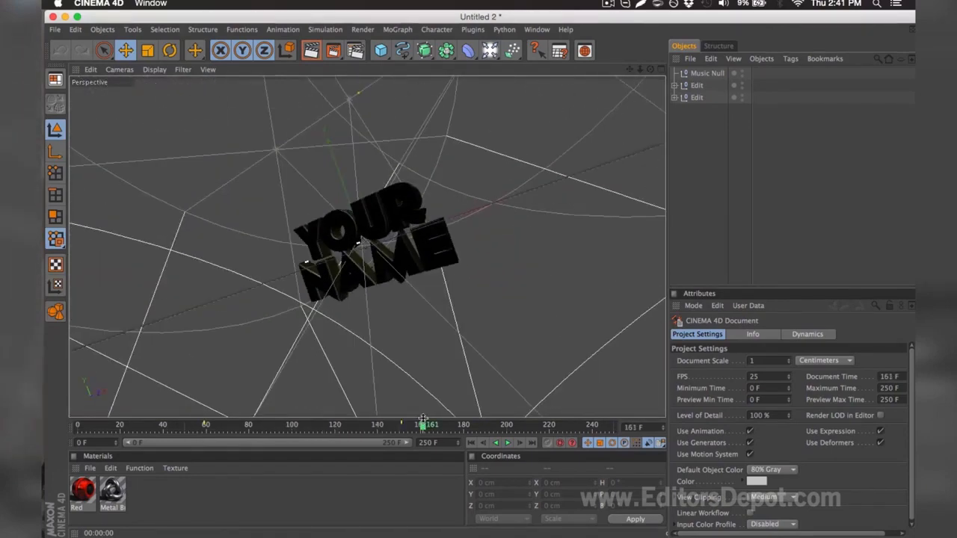
pyautogui.moveTo(403, 236)
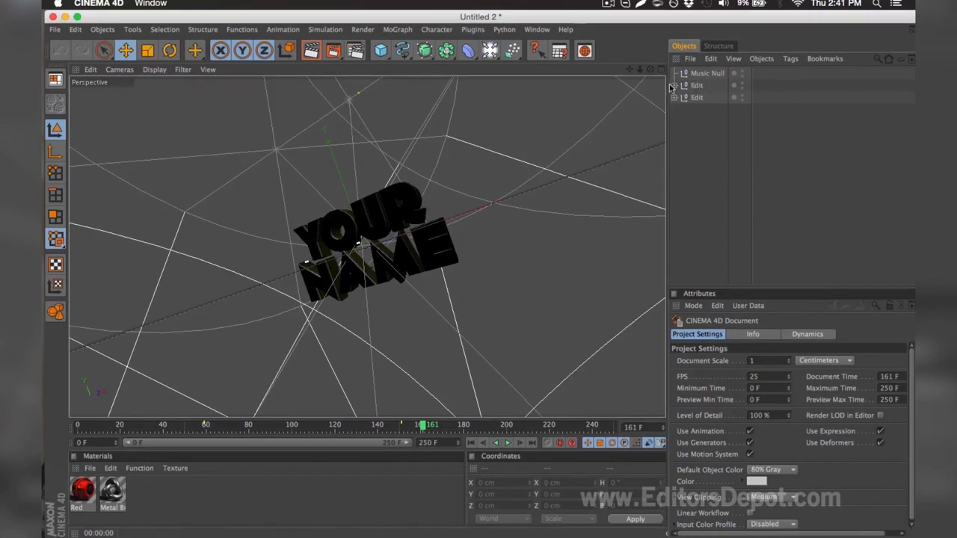
pyautogui.click(712, 135)
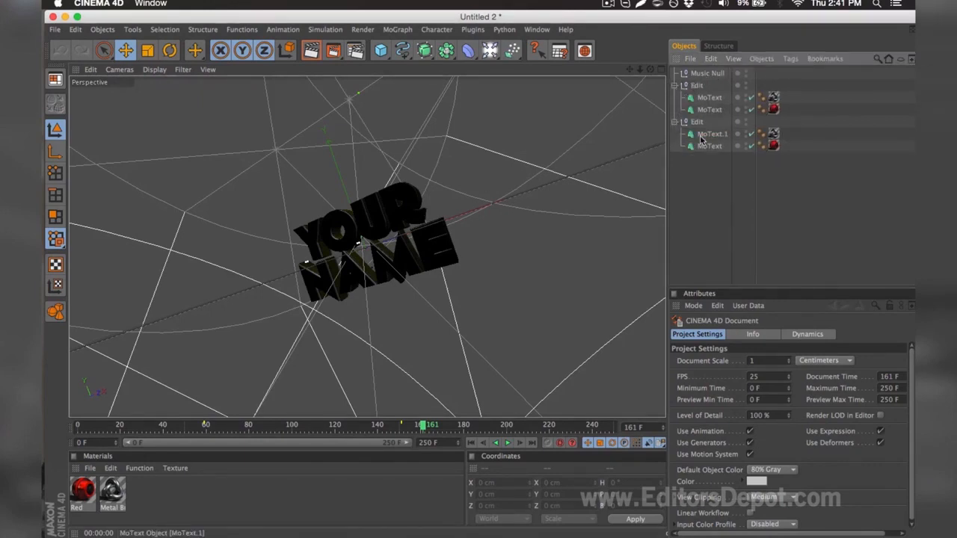
pyautogui.click(708, 147)
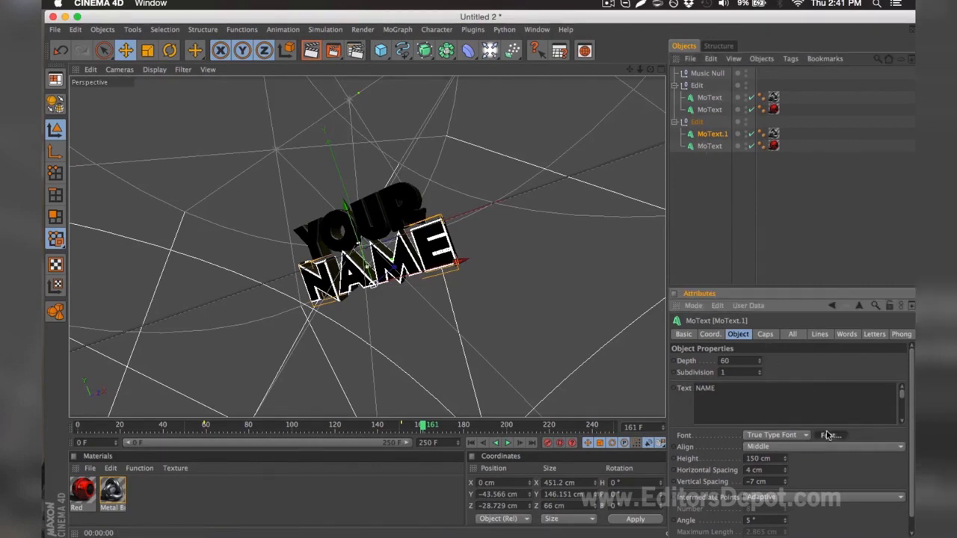
pyautogui.click(829, 435)
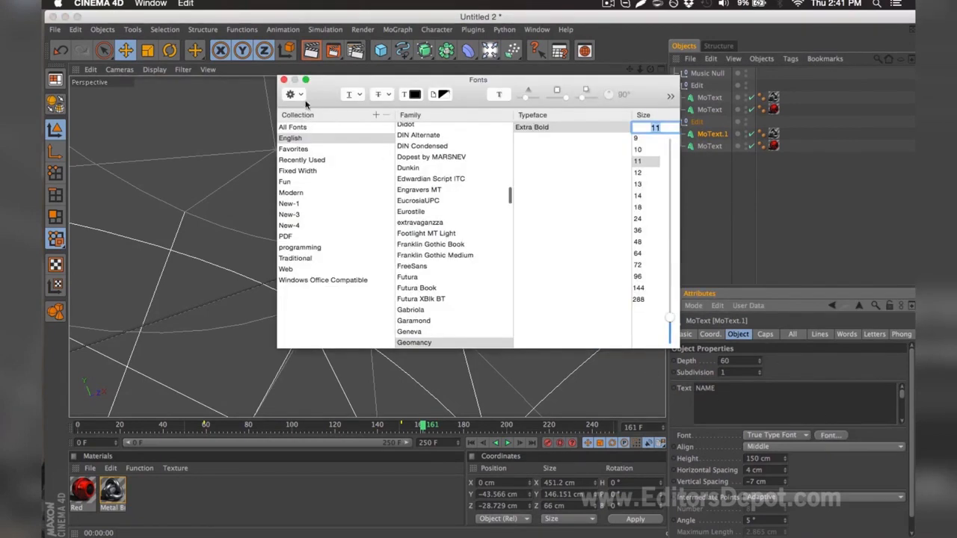
pyautogui.click(284, 81)
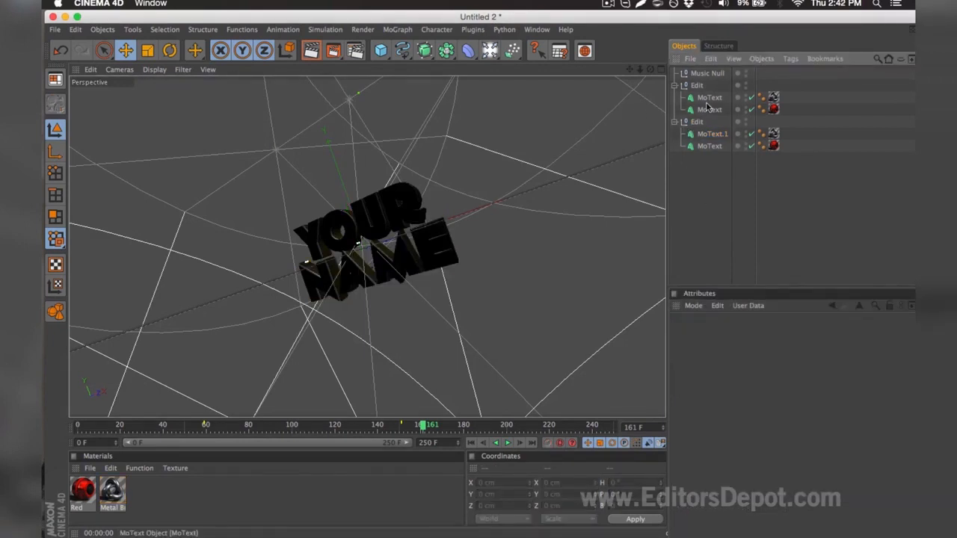
# Replace the MoText contents 'YOUR NAME' with 'EDITORS' and 'DEPOT'
pyautogui.click(709, 97)
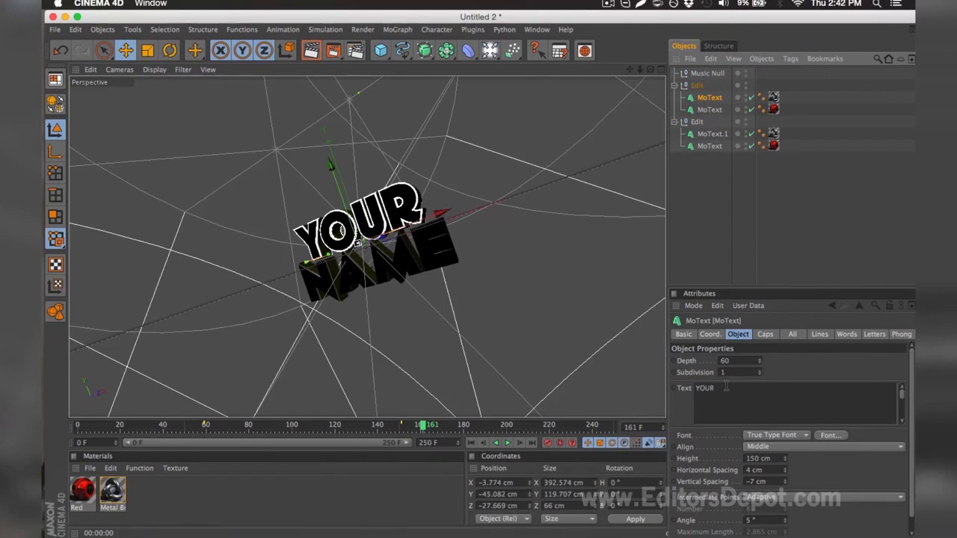
pyautogui.doubleClick(704, 387)
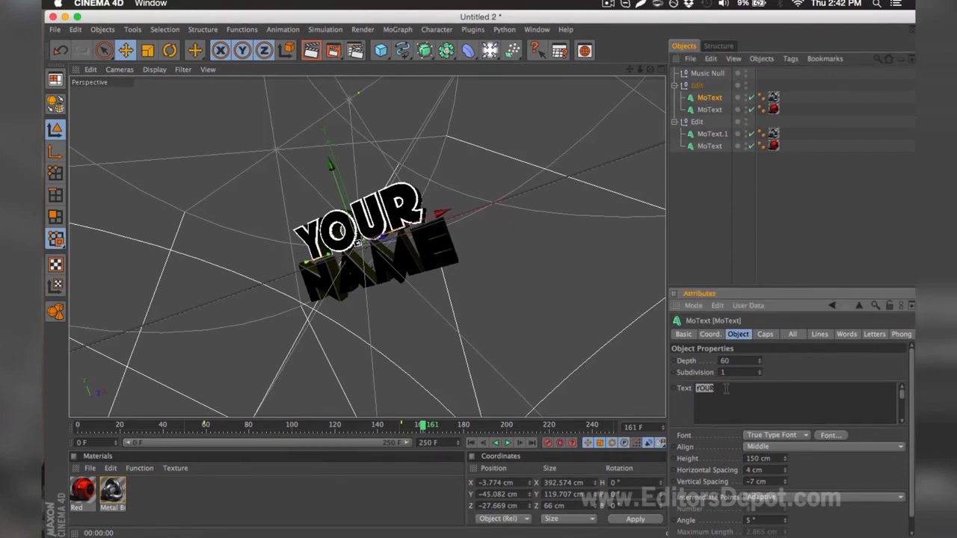
pyautogui.write('EDITORS')
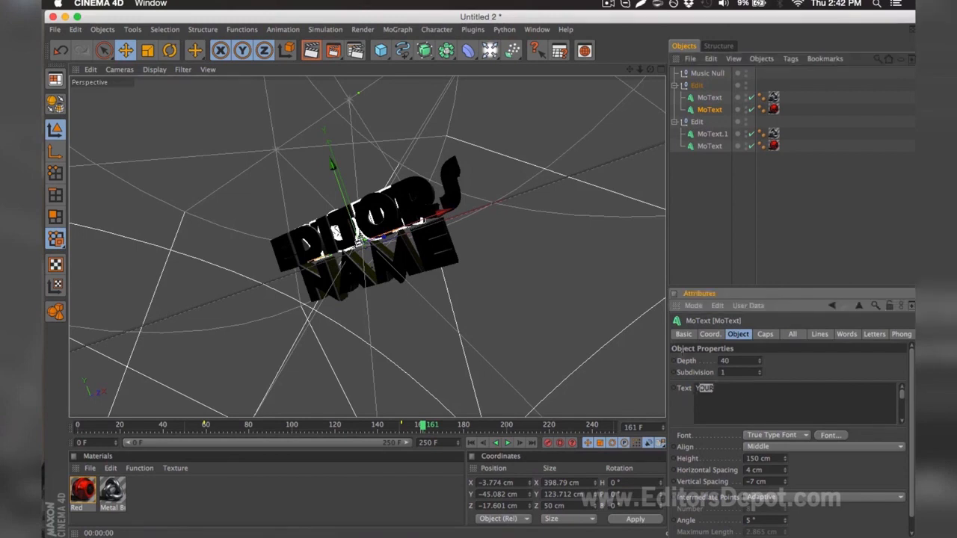
pyautogui.write('EDITOR')
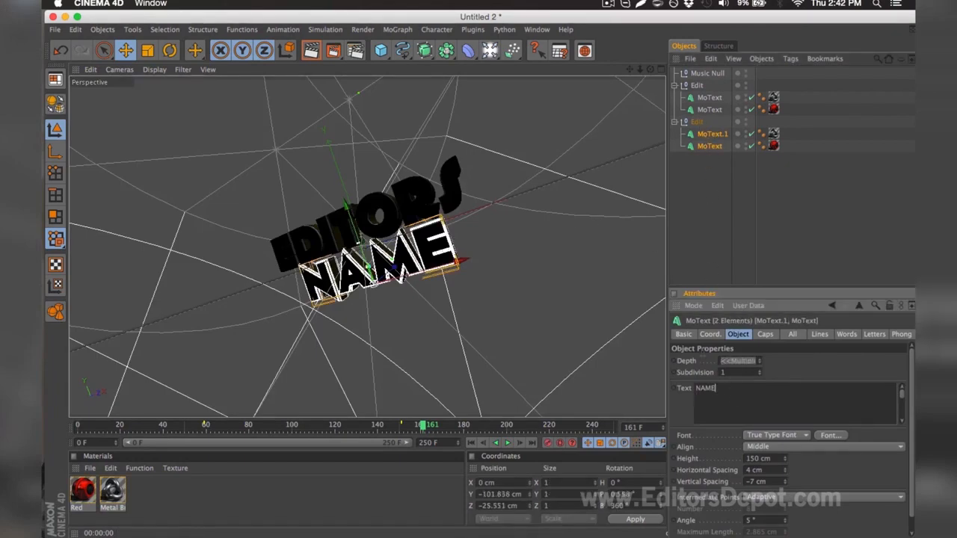
pyautogui.write('DE')
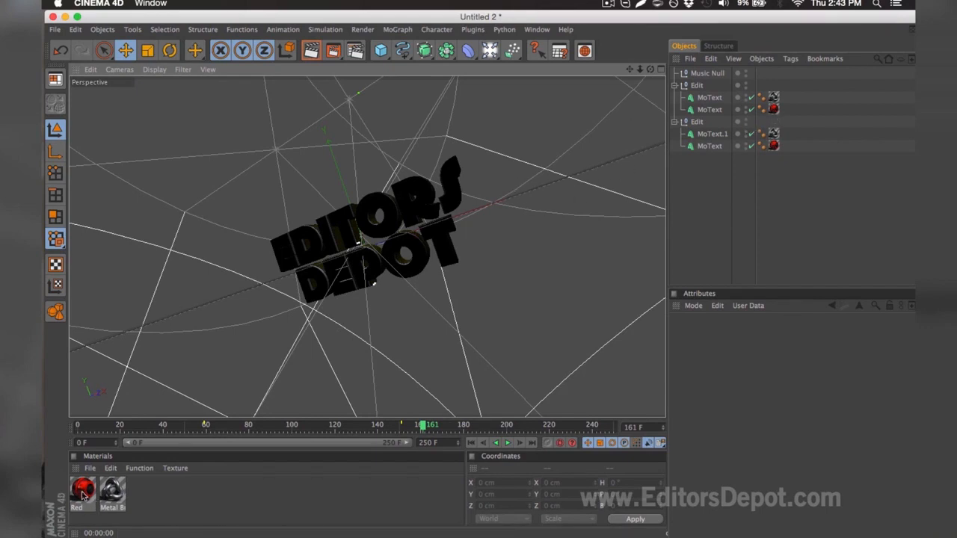
# Shift the Red material's colour to a magenta pink in the Material Editor
pyautogui.doubleClick(82, 490)
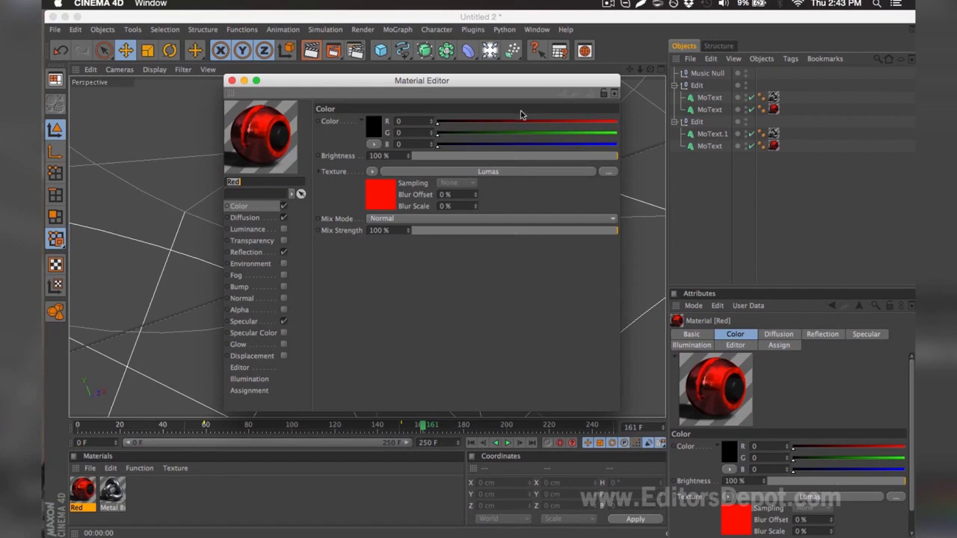
pyautogui.moveTo(436, 119); pyautogui.dragTo(487, 120)
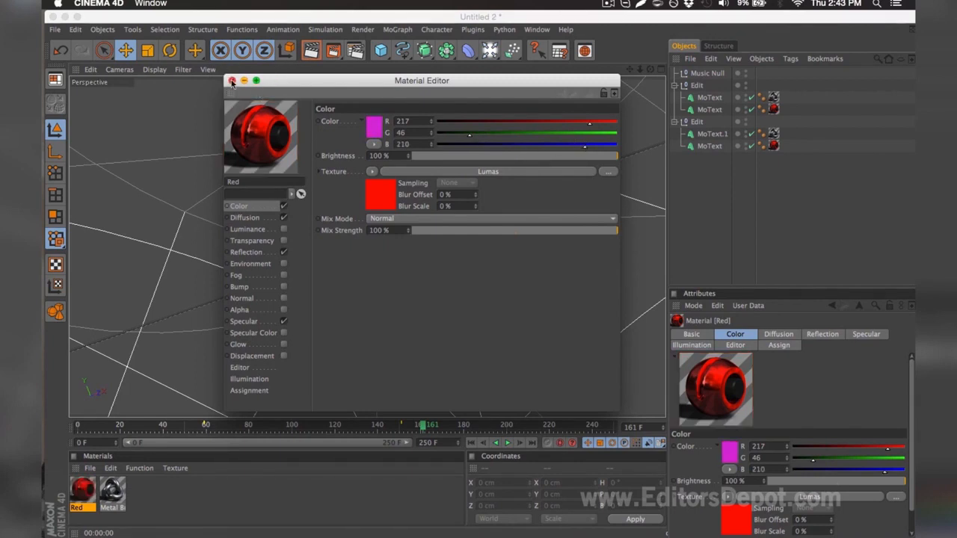
pyautogui.click(234, 81)
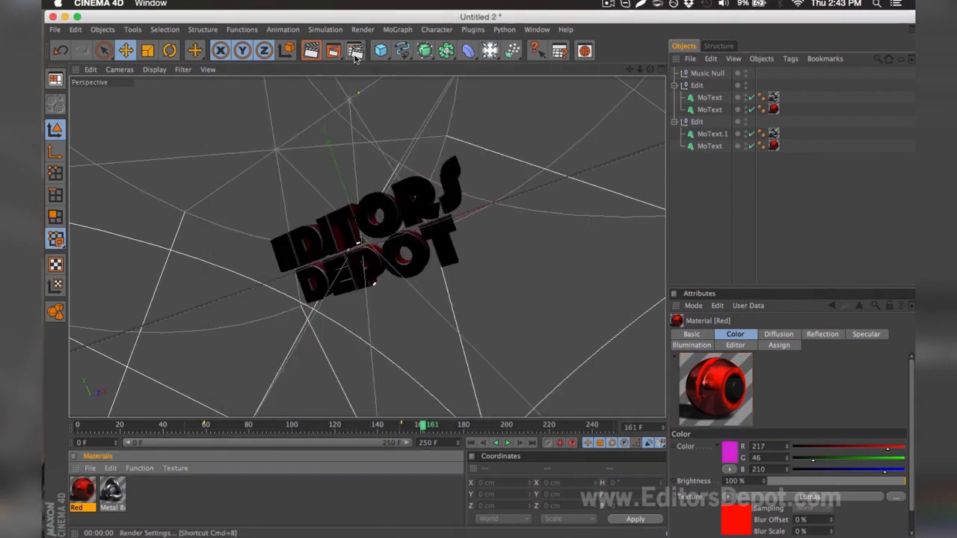
# Set the render frame range to All Frames and the output format to PNG
pyautogui.click(355, 51)
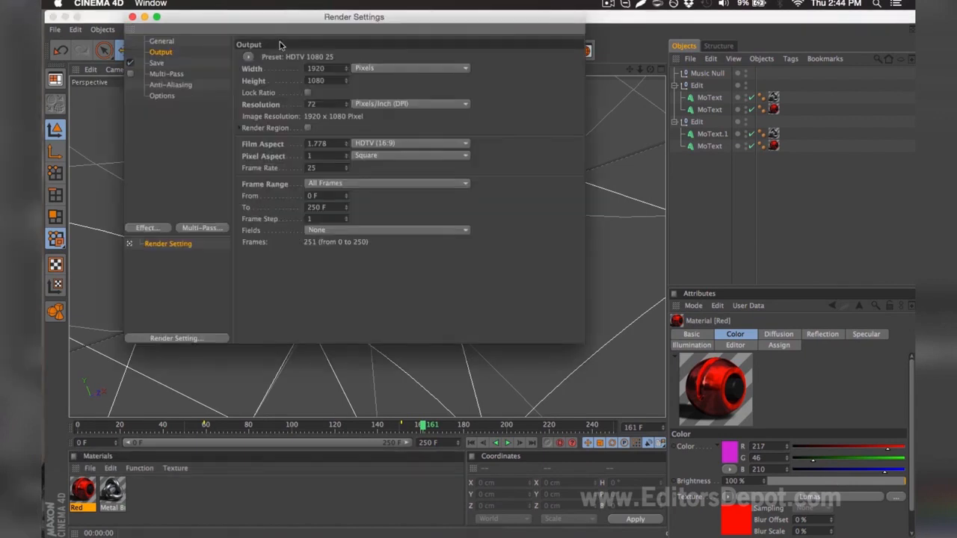
pyautogui.moveTo(321, 90)
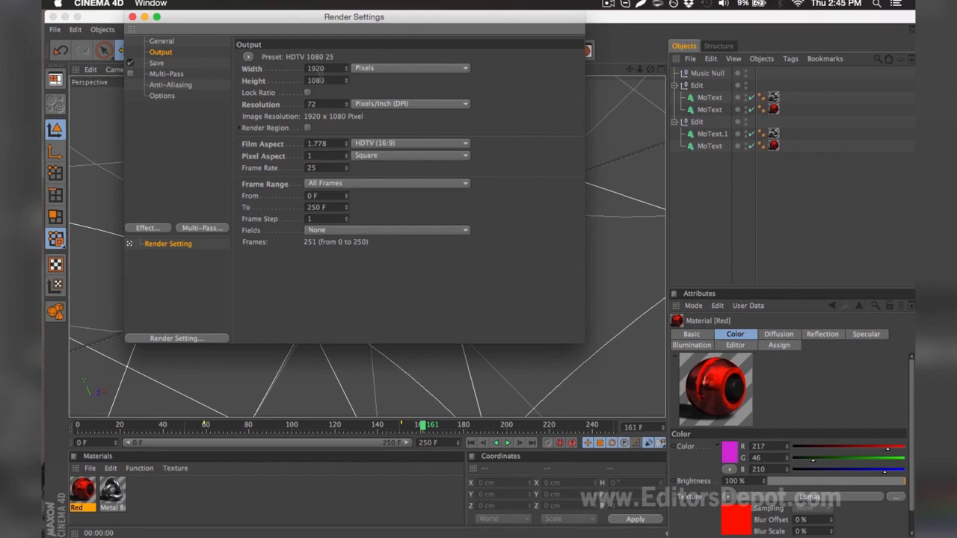
pyautogui.click(387, 182)
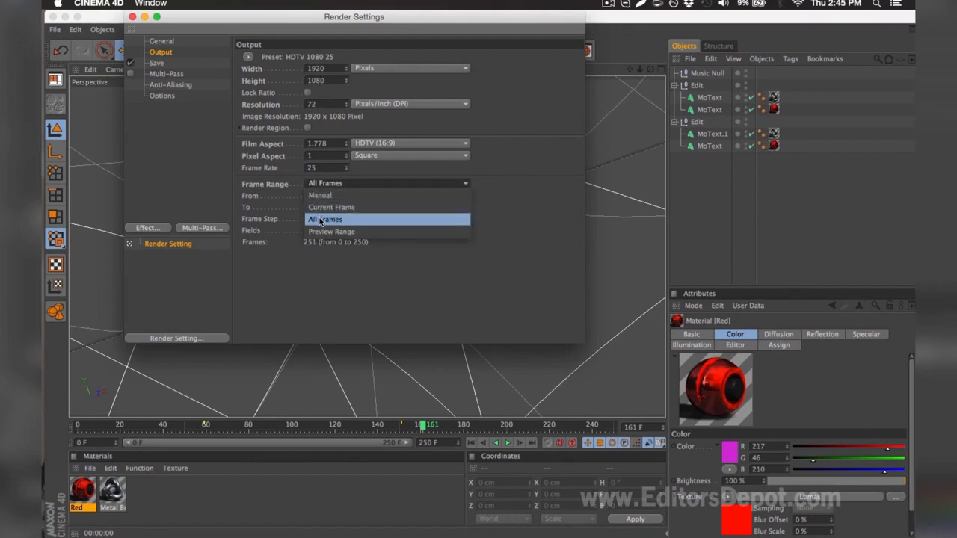
pyautogui.click(155, 63)
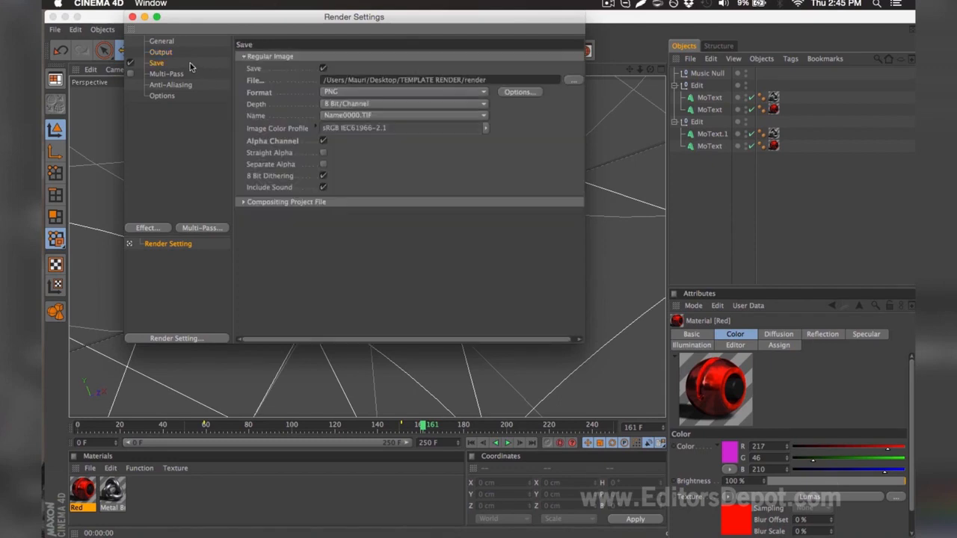
pyautogui.click(404, 93)
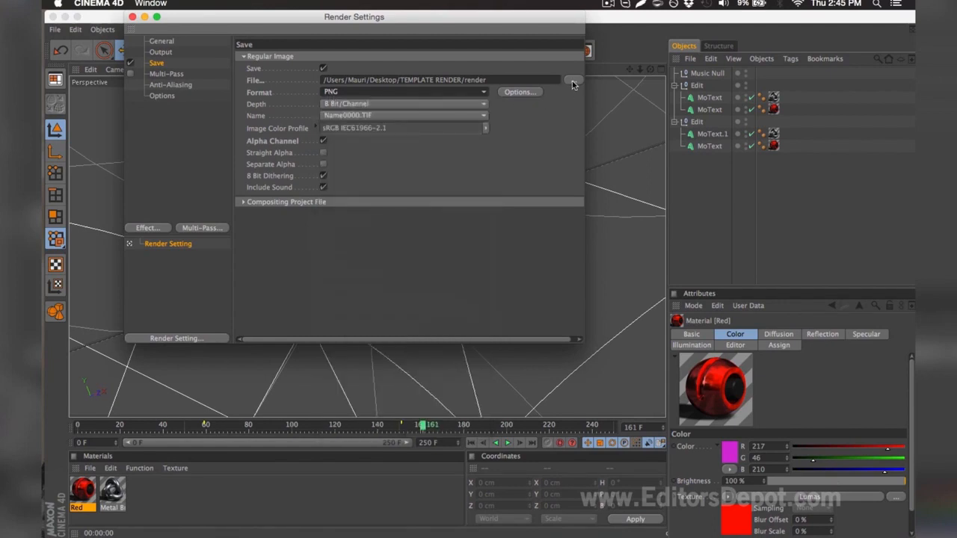
# Save the output as 'render' in the TEMPLATE RENDER folder and start rendering the animation
pyautogui.click(574, 81)
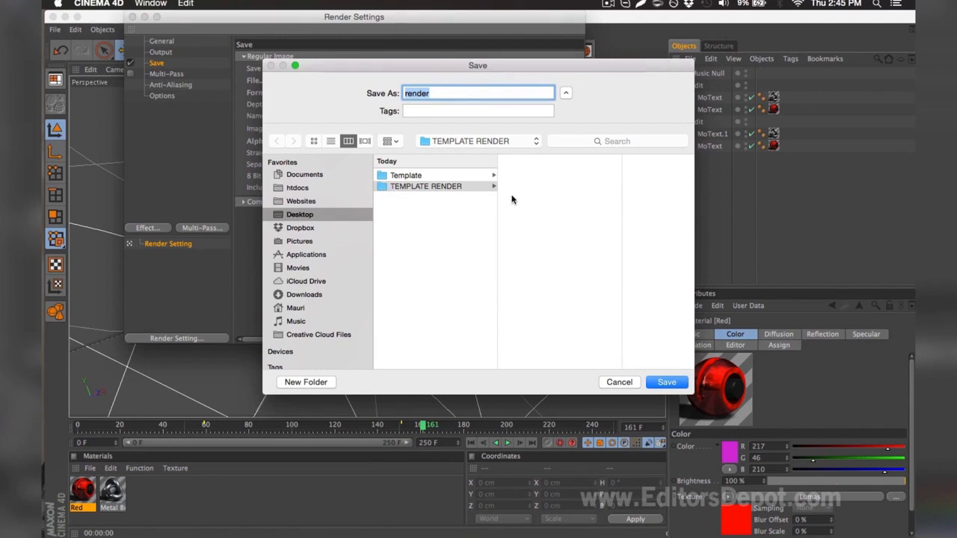
pyautogui.moveTo(428, 133)
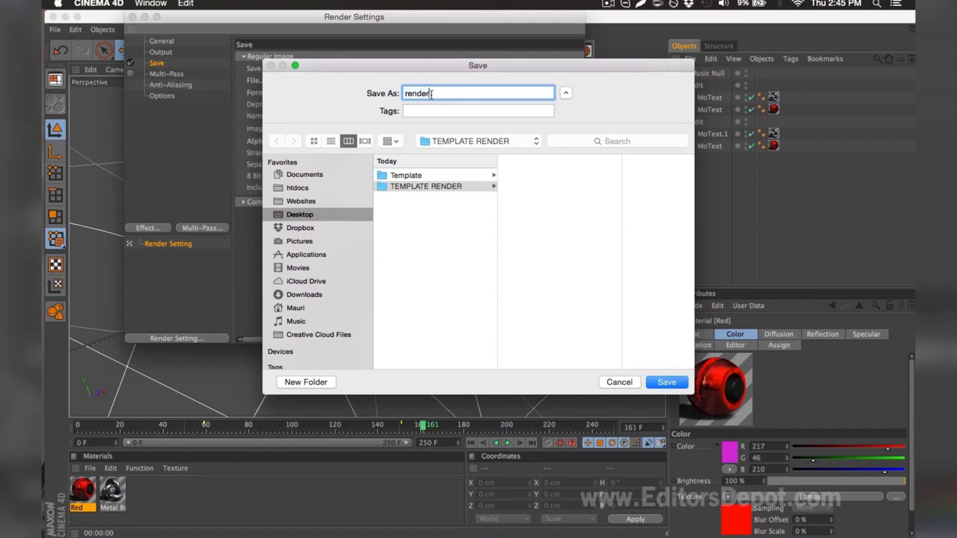
pyautogui.click(666, 383)
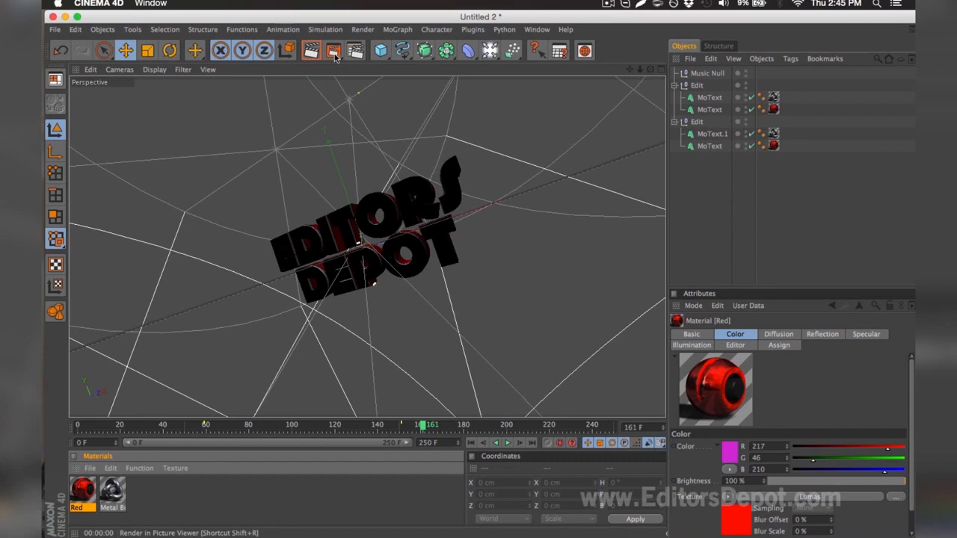
pyautogui.click(334, 51)
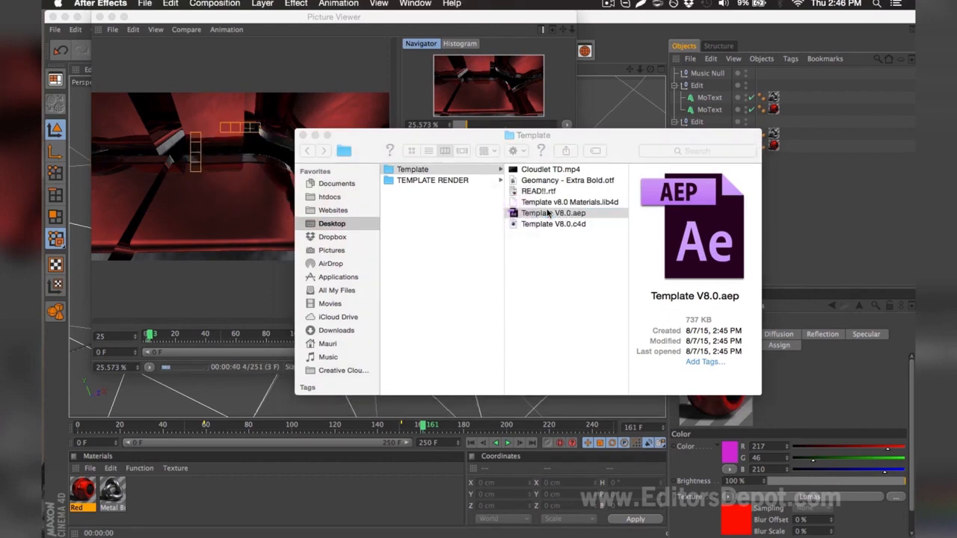
# Open Template V8.0.aep, accept the conversion notice and load its main composition
pyautogui.doubleClick(553, 212)
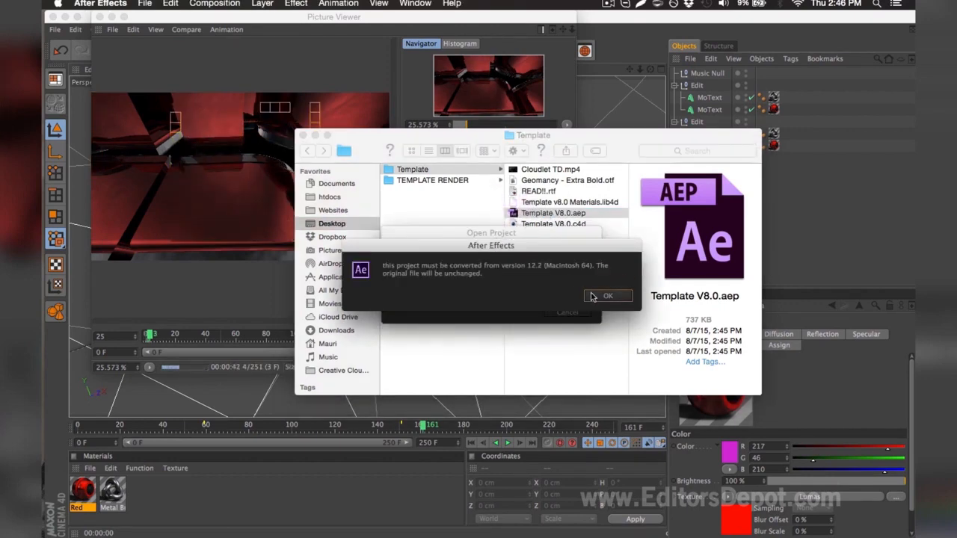
pyautogui.click(607, 296)
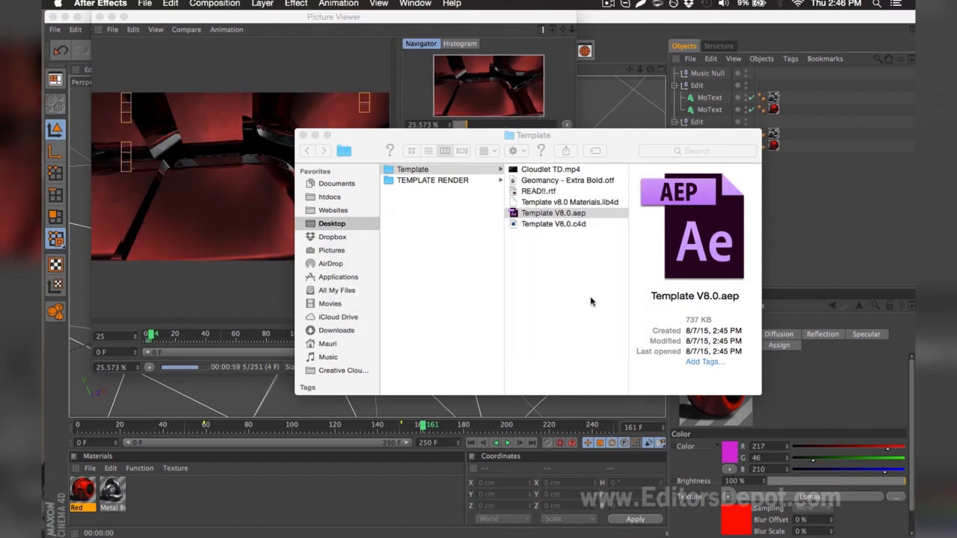
pyautogui.doubleClick(553, 212)
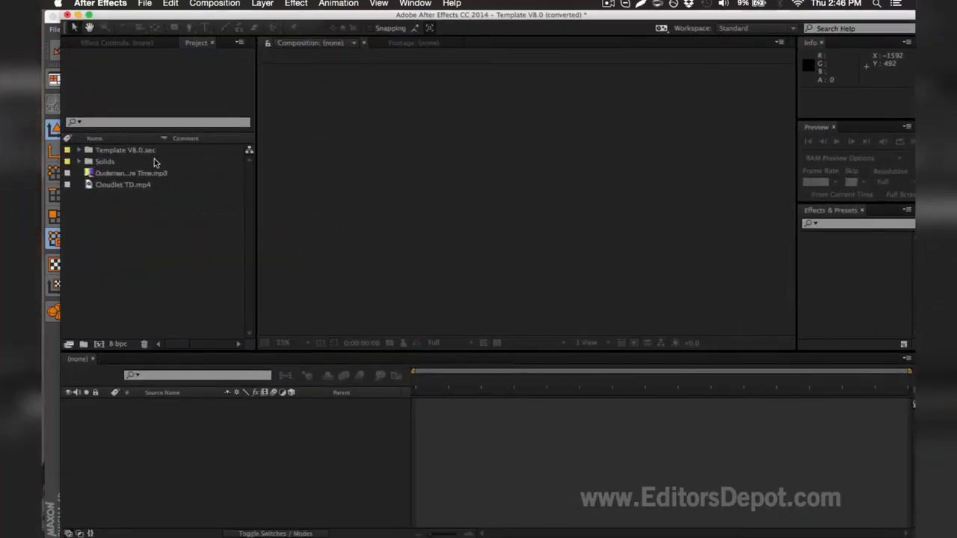
pyautogui.doubleClick(126, 150)
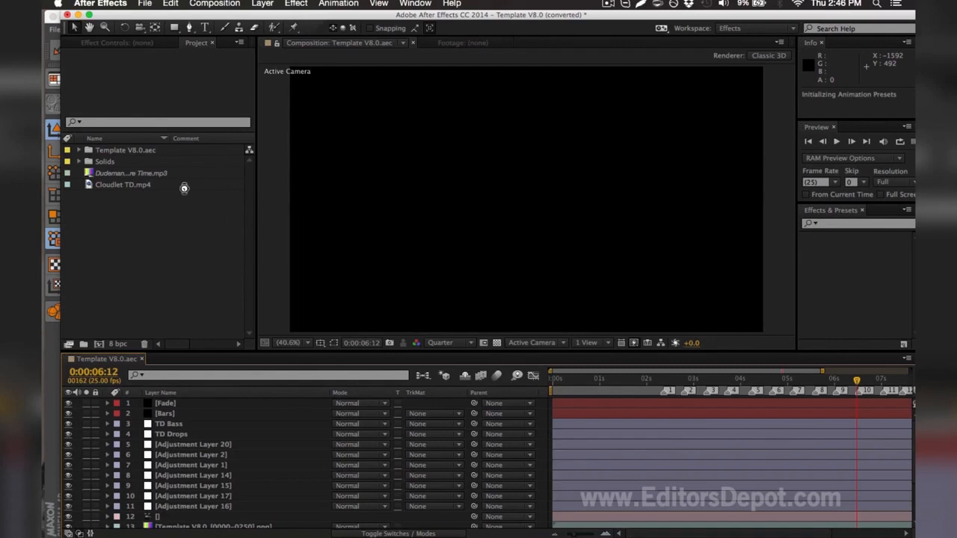
pyautogui.moveTo(118, 174)
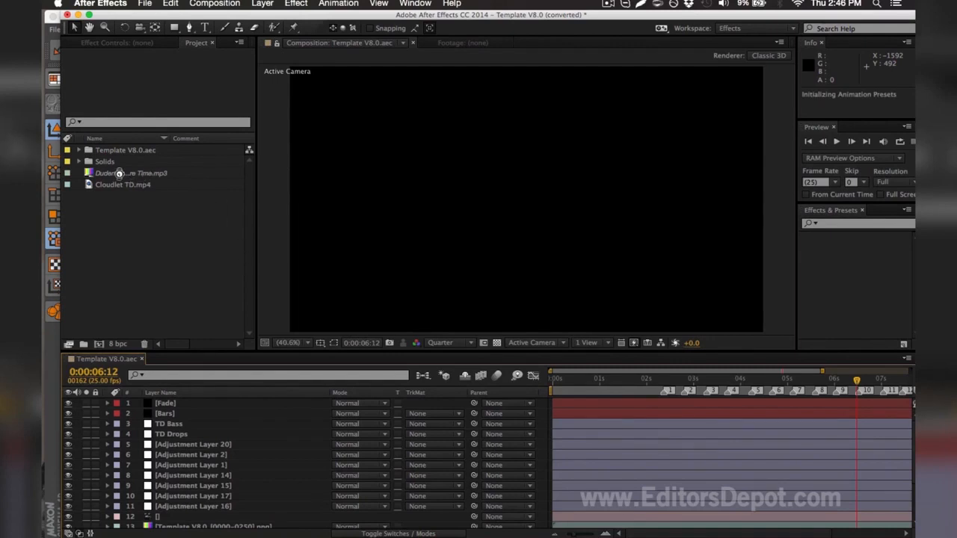
pyautogui.click(125, 173)
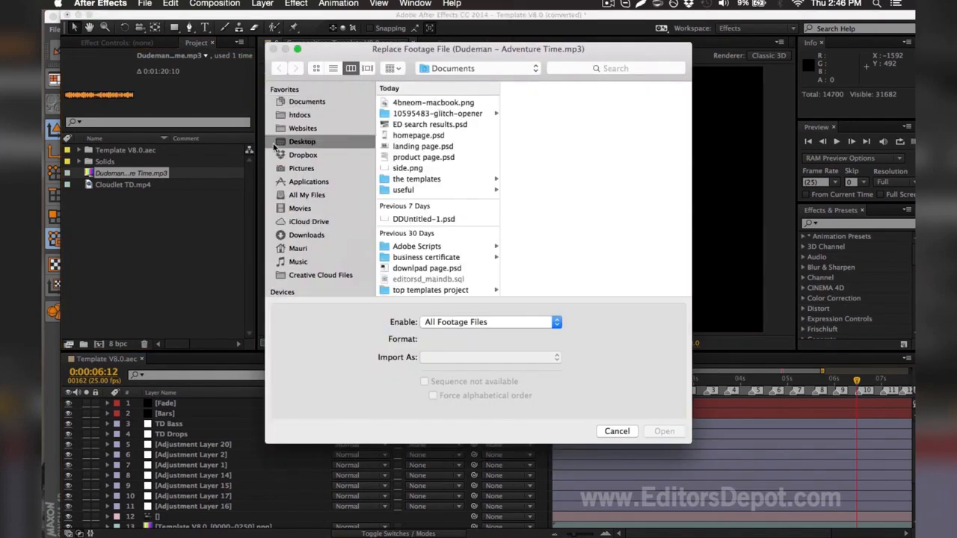
pyautogui.click(302, 140)
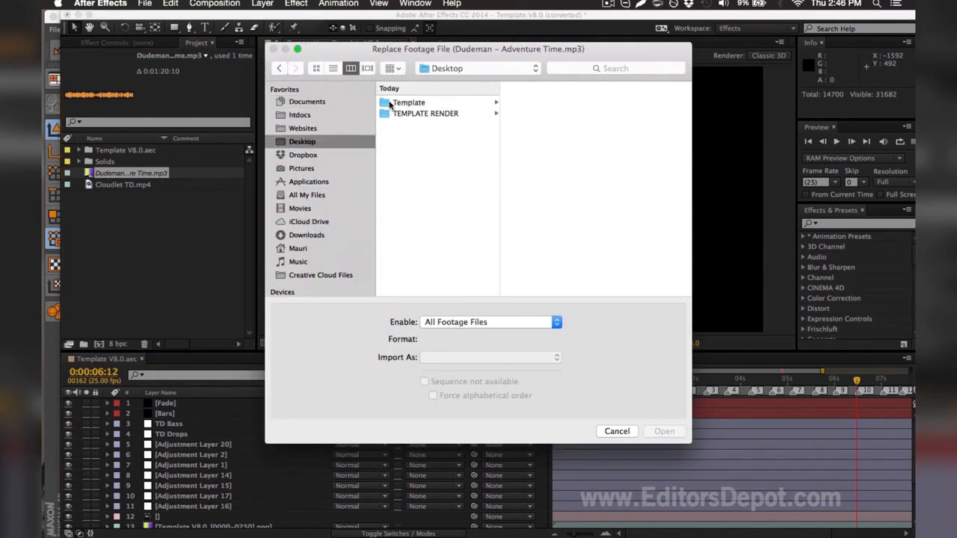
pyautogui.click(408, 102)
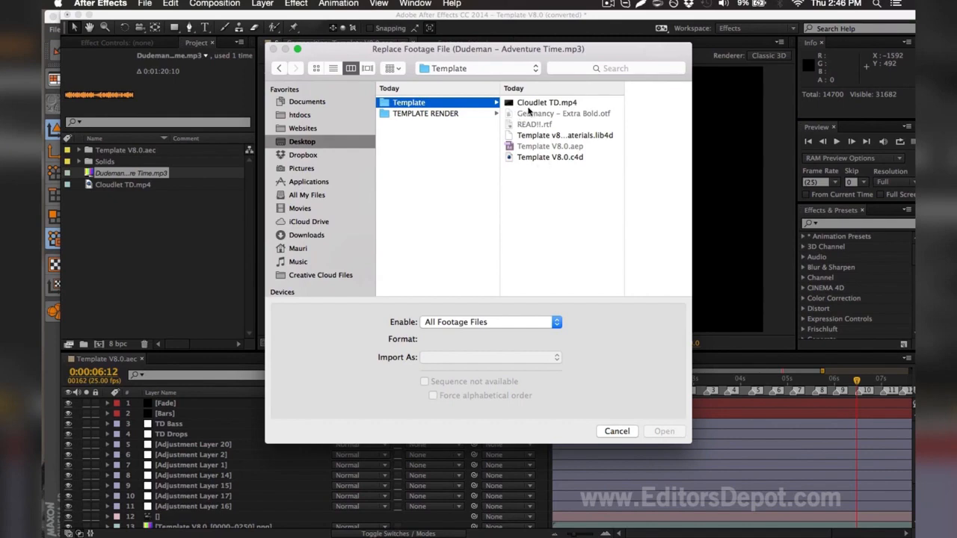
pyautogui.moveTo(505, 137)
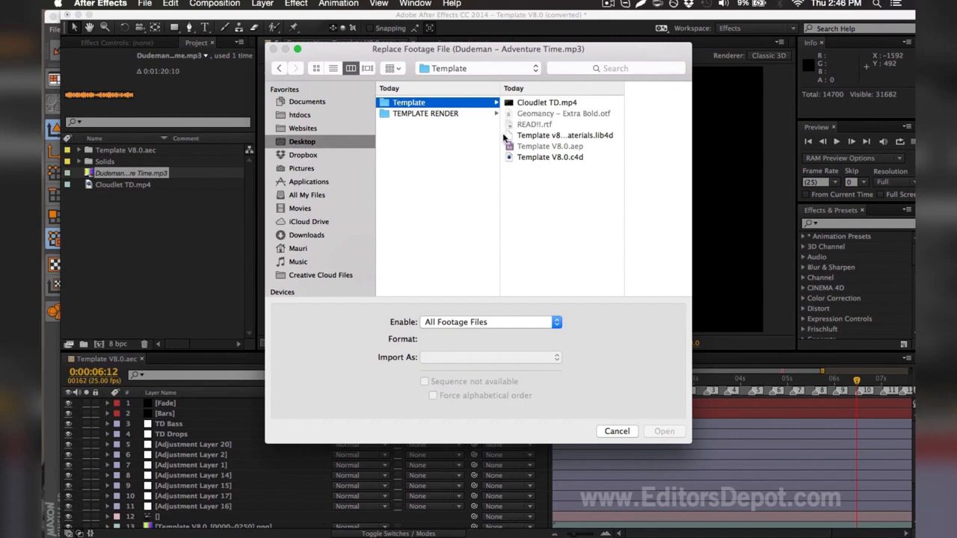
pyautogui.moveTo(475, 116)
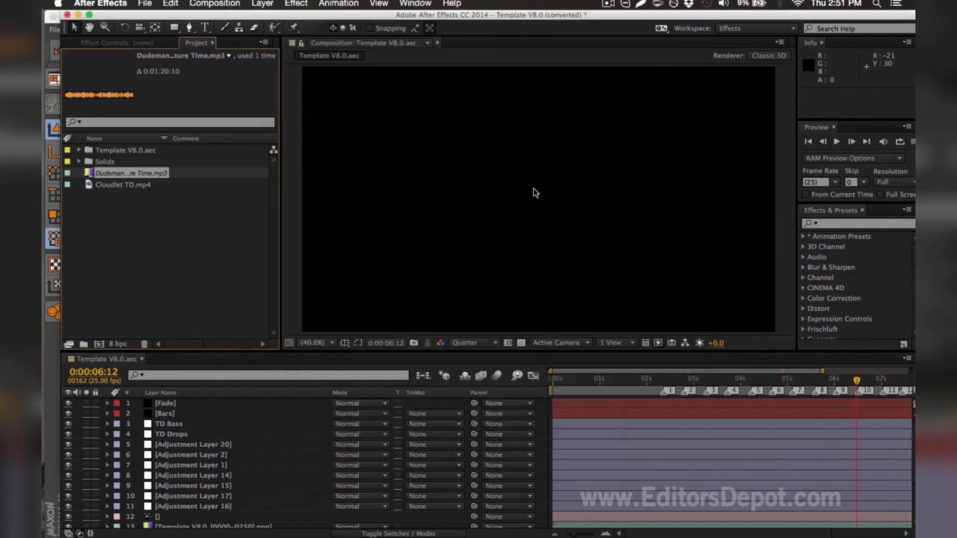
pyautogui.rightClick(132, 173)
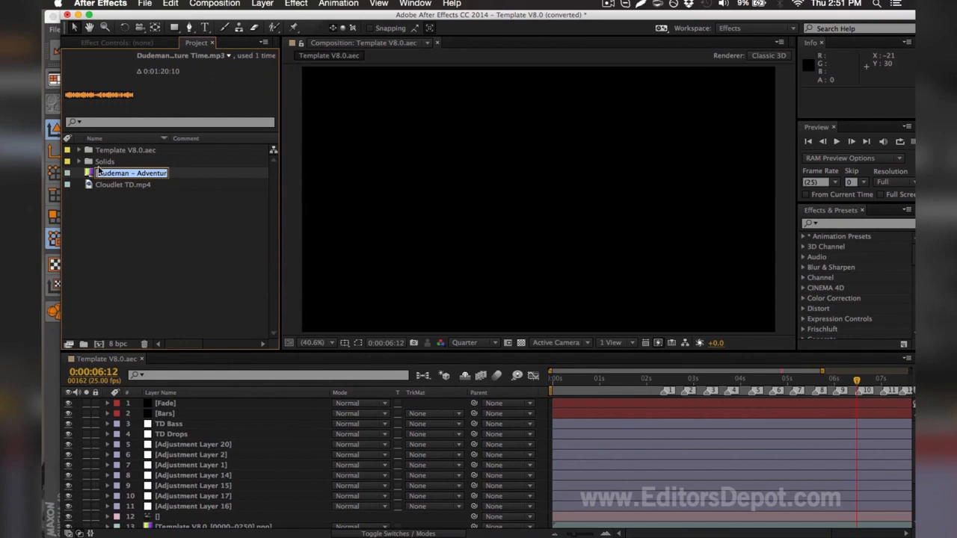
pyautogui.doubleClick(132, 173)
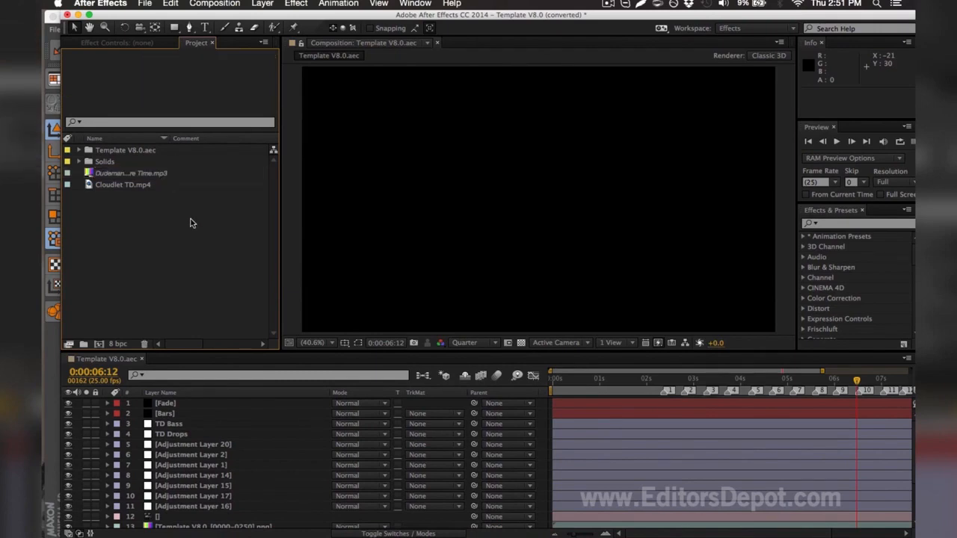
pyautogui.moveTo(158, 219)
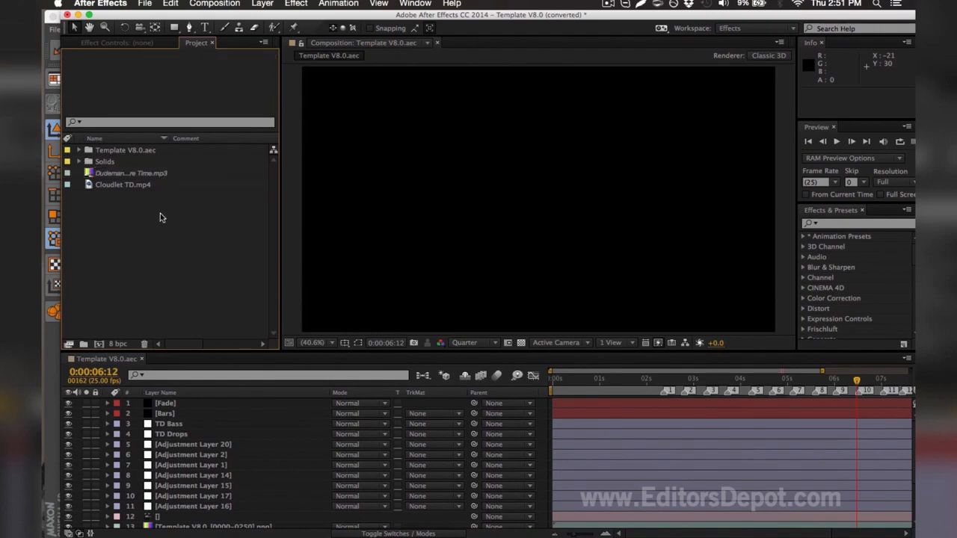
# Replace the placeholder footage with the render0000.png frames imported as a PNG Sequence
pyautogui.click(132, 174)
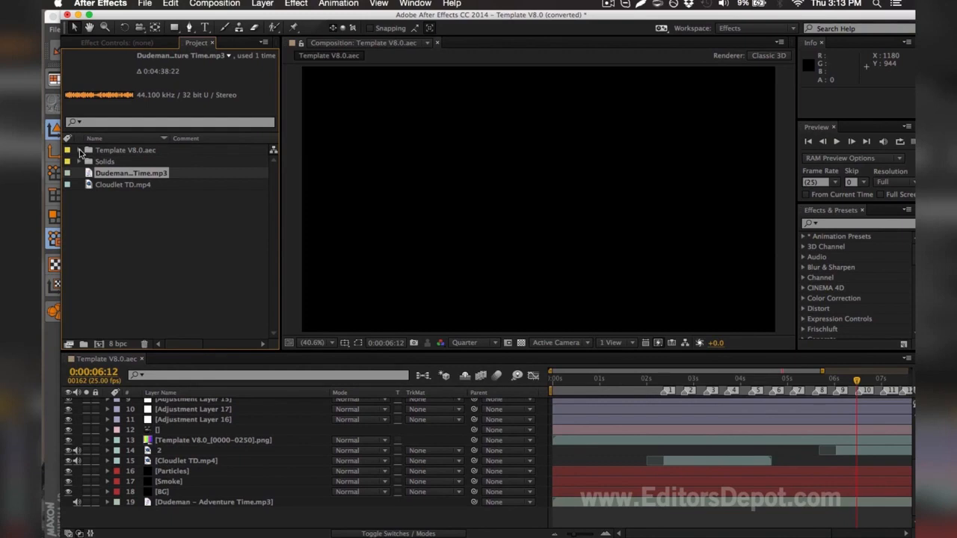
pyautogui.click(79, 149)
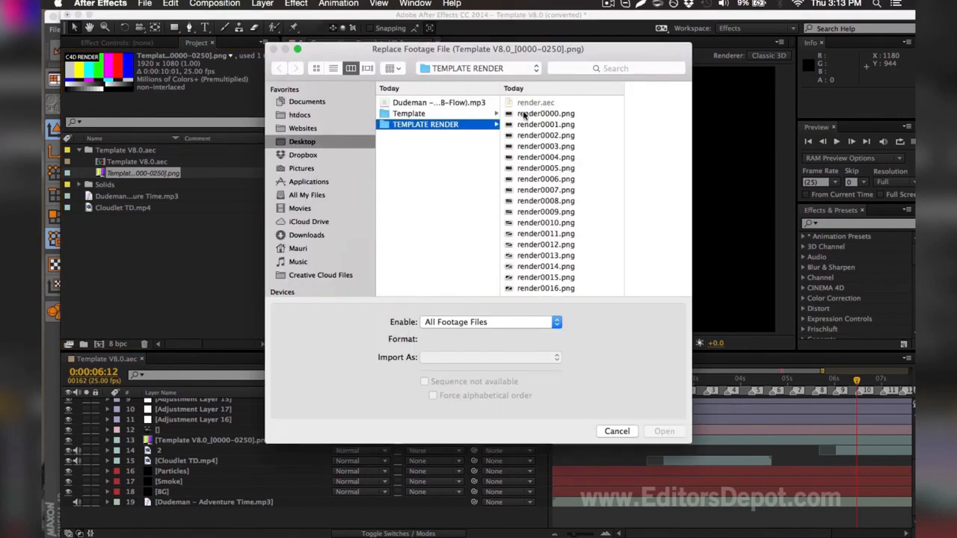
pyautogui.click(545, 114)
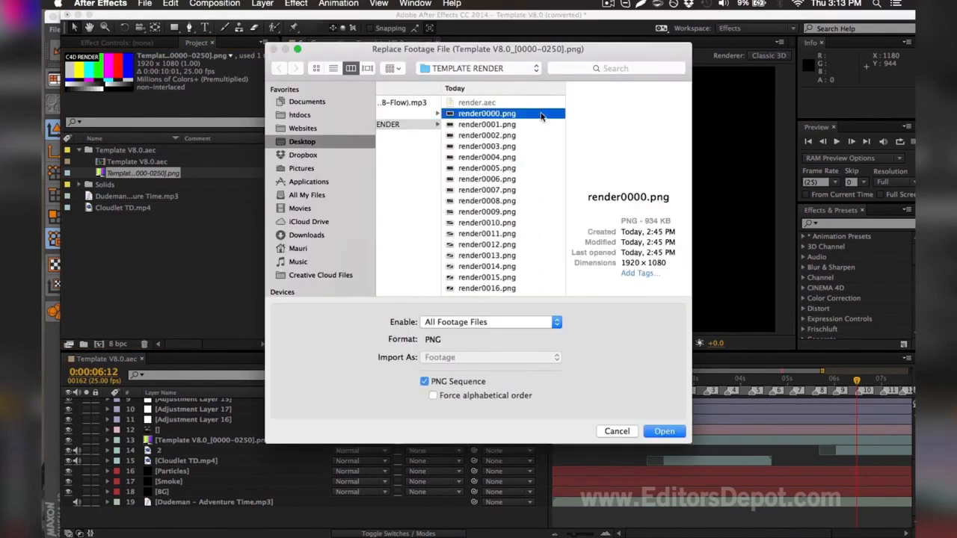
pyautogui.scroll(-3)
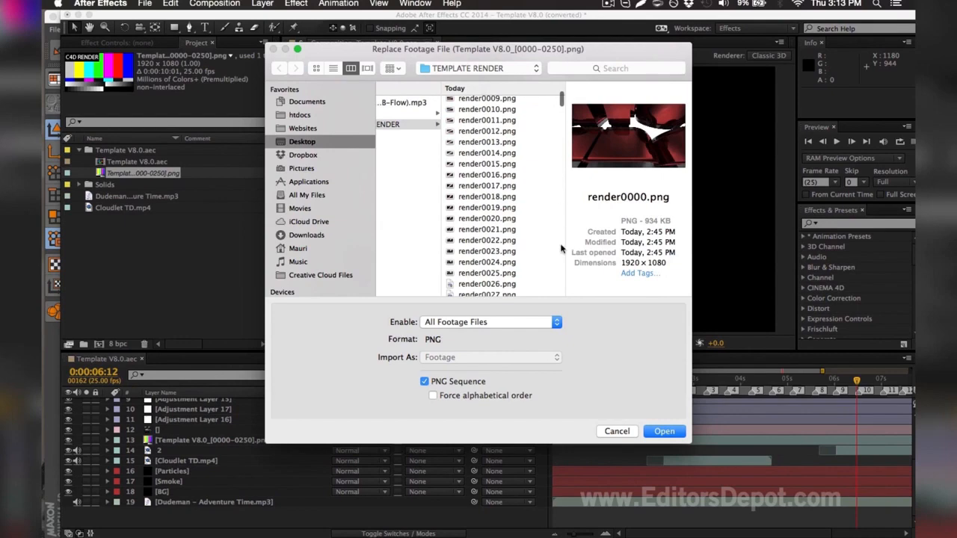
pyautogui.scroll(-3)
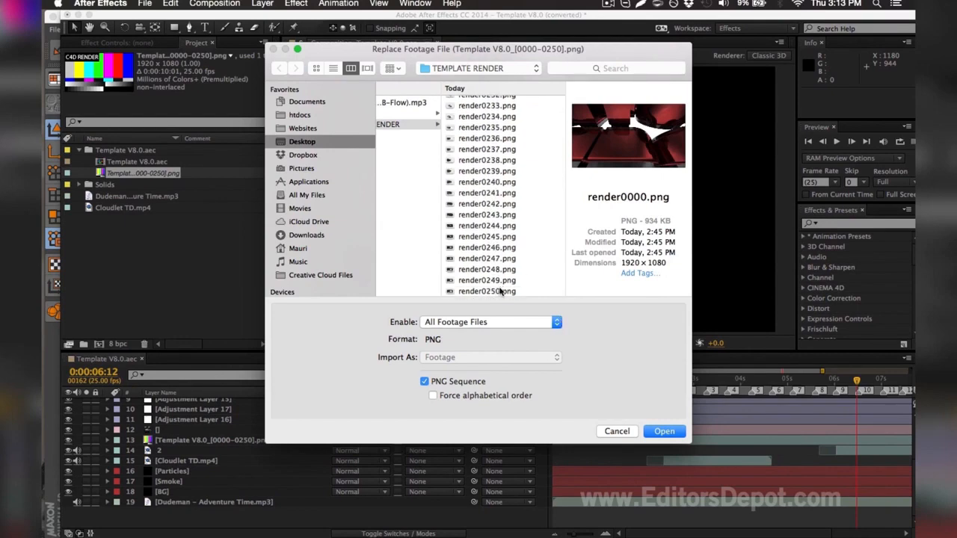
pyautogui.click(425, 382)
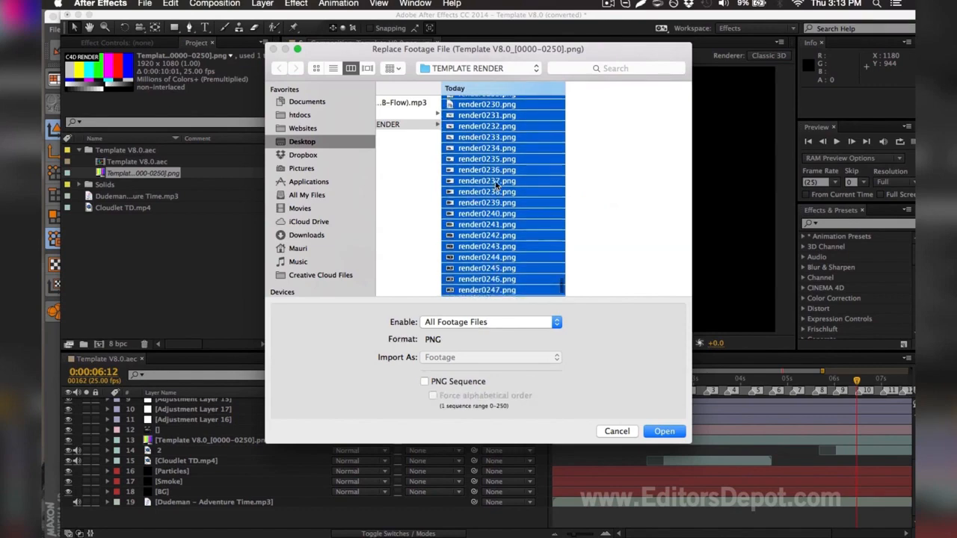
pyautogui.scroll(3)
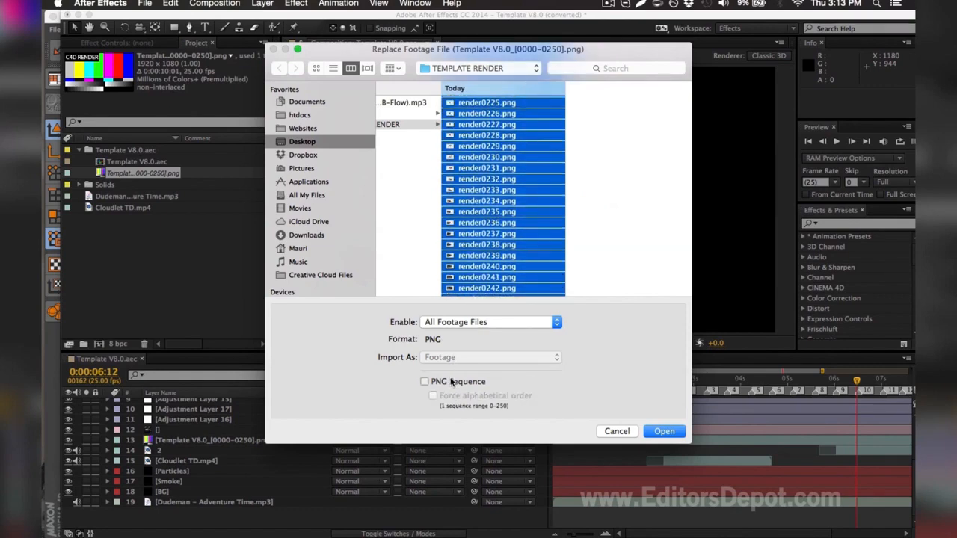
pyautogui.click(425, 381)
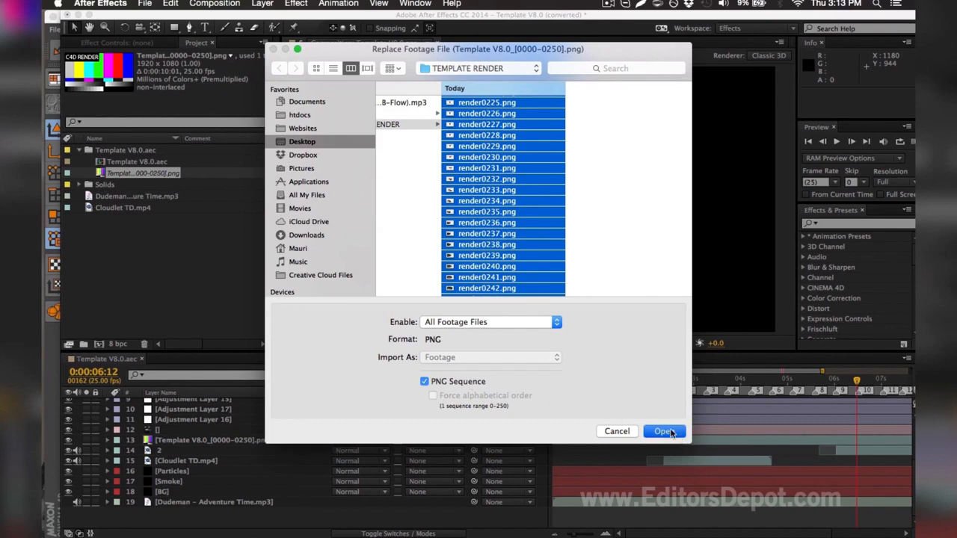
pyautogui.click(664, 431)
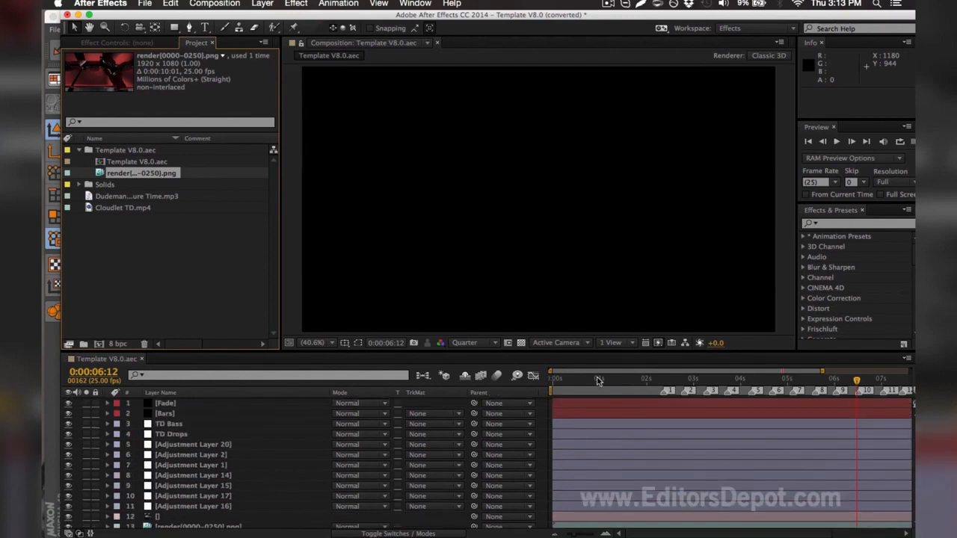
# Preview the rendered intro on the timeline and reach Add to Adobe Media Encoder Queue under Composition
pyautogui.click(605, 379)
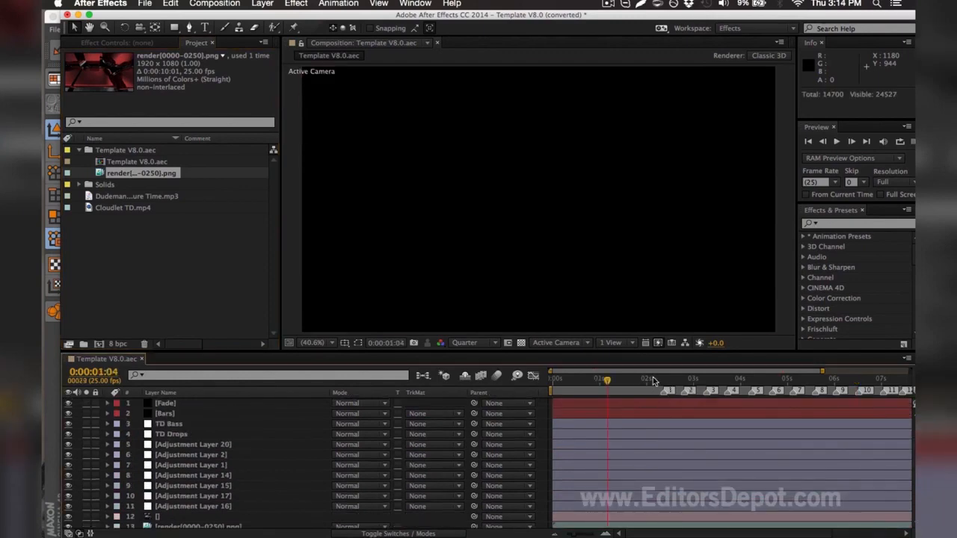
pyautogui.moveTo(651, 381)
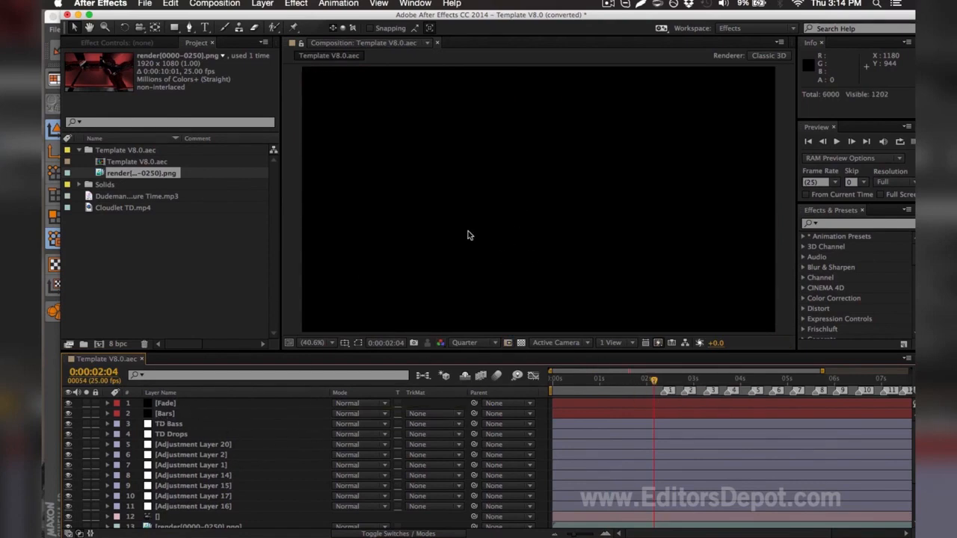
pyautogui.moveTo(323, 302)
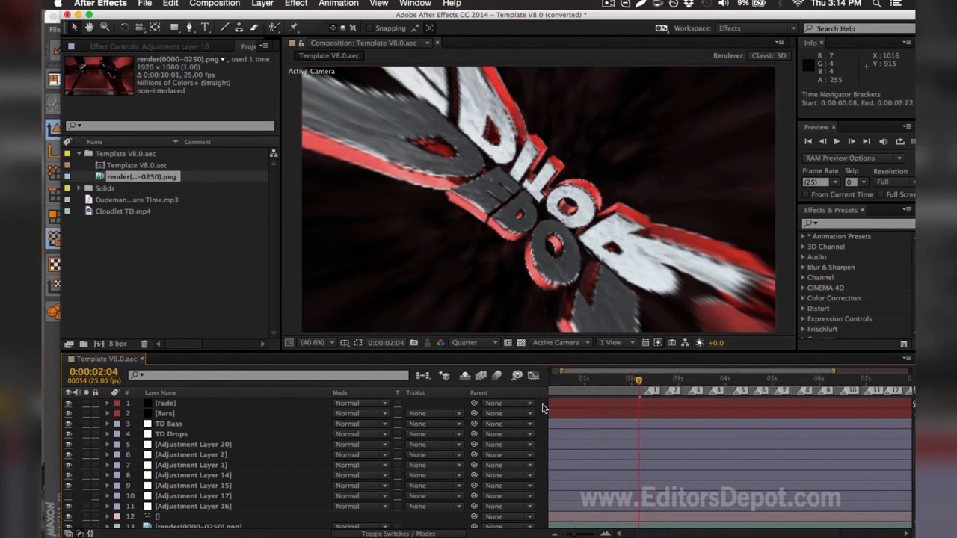
pyautogui.click(193, 496)
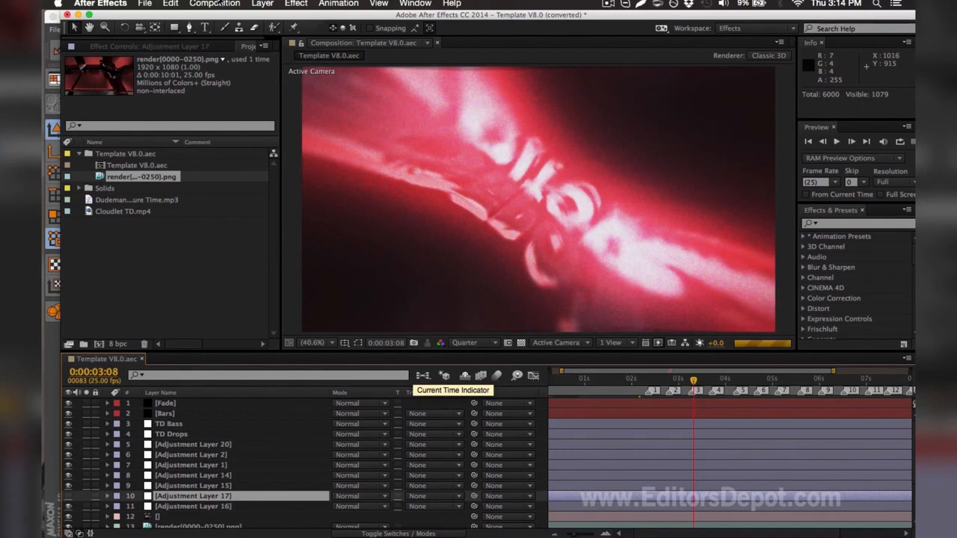
pyautogui.click(215, 5)
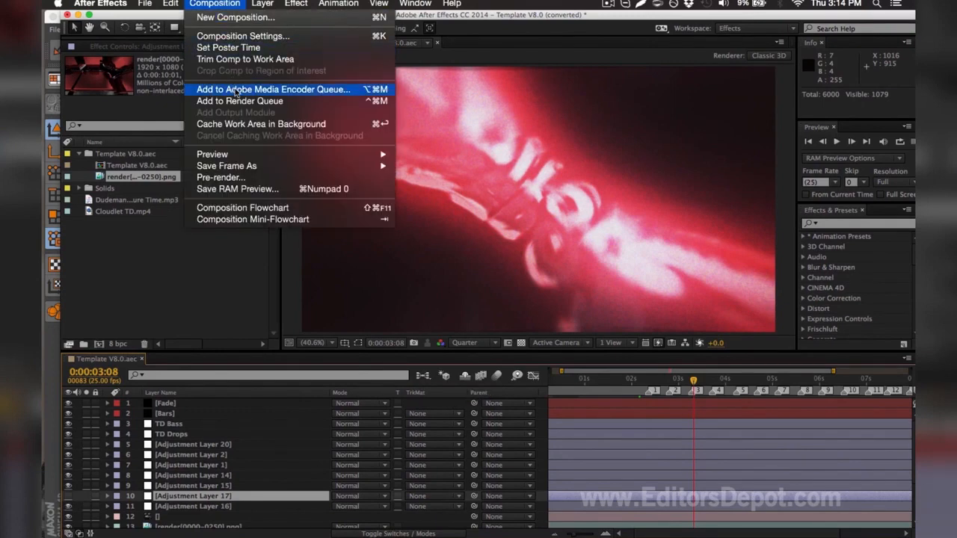